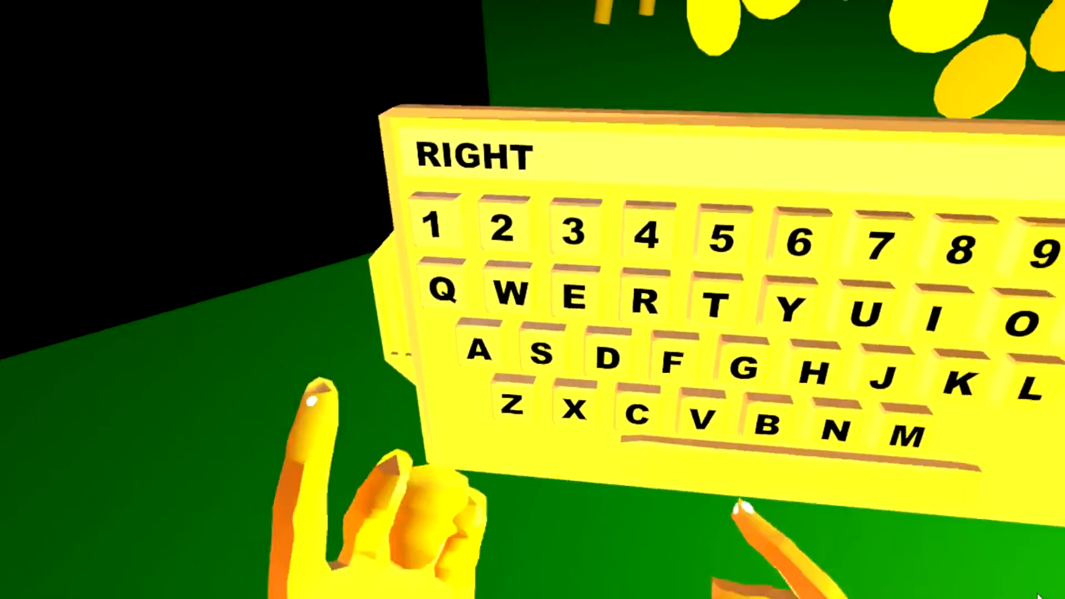
Step: Enter the next letter of the YouTube song search text on the virtual keyboard
{"action": "left_click", "coordinate": [630, 497]}
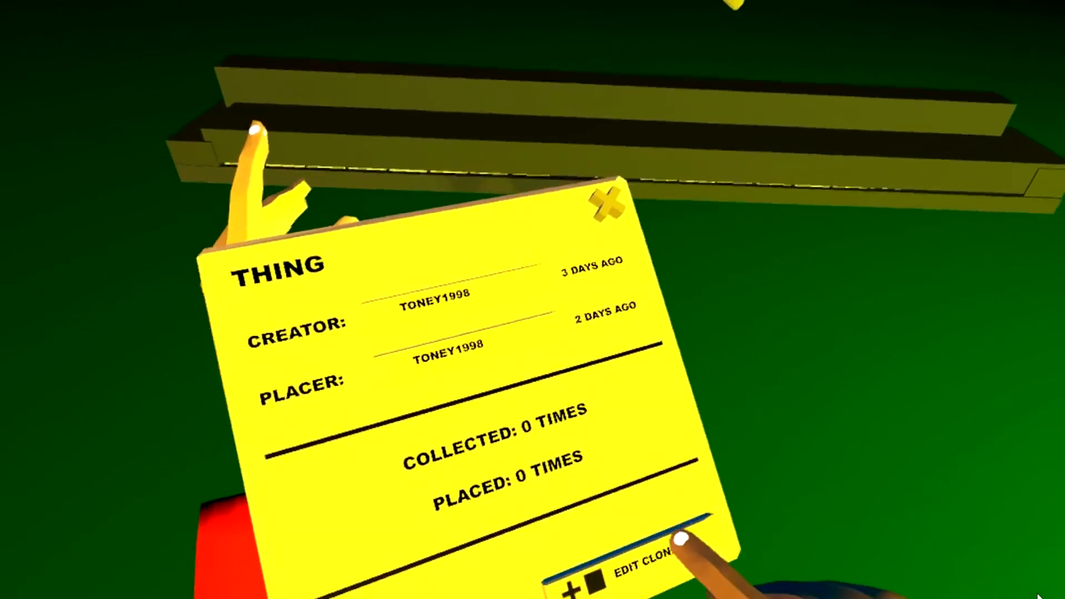
Step: Load an editable copy of the existing thing into the editor via Edit Clone
{"action": "left_click", "coordinate": [639, 577]}
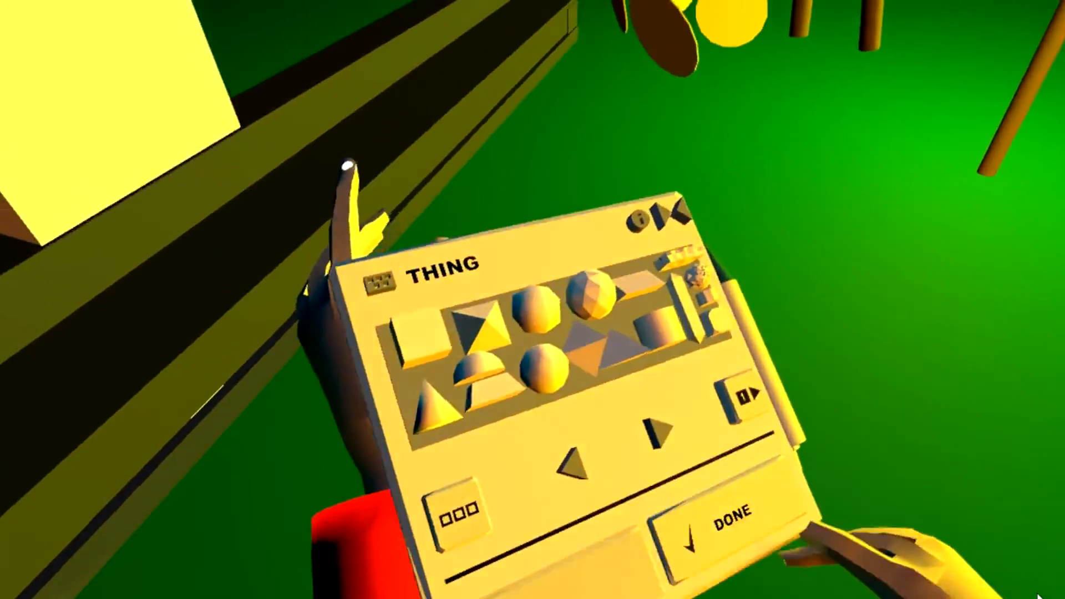